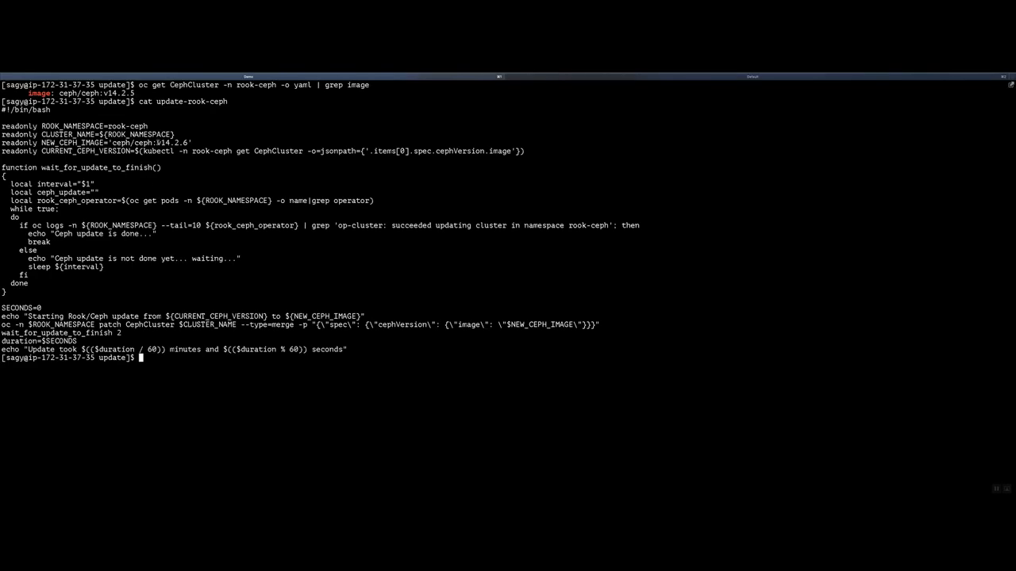
Step: Review the update-rook-ceph script's new Ceph version and the CephCluster's storage settings showing HEALTH_OK
{"action": "double_click", "coordinate": [174, 143]}
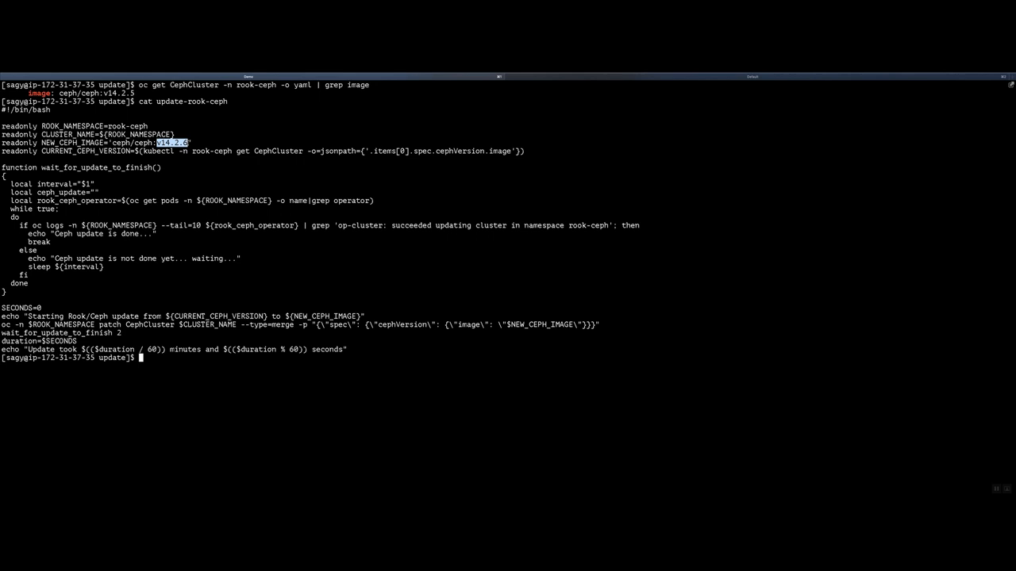
{"action": "type", "text": "cat update-rook-ceph"}
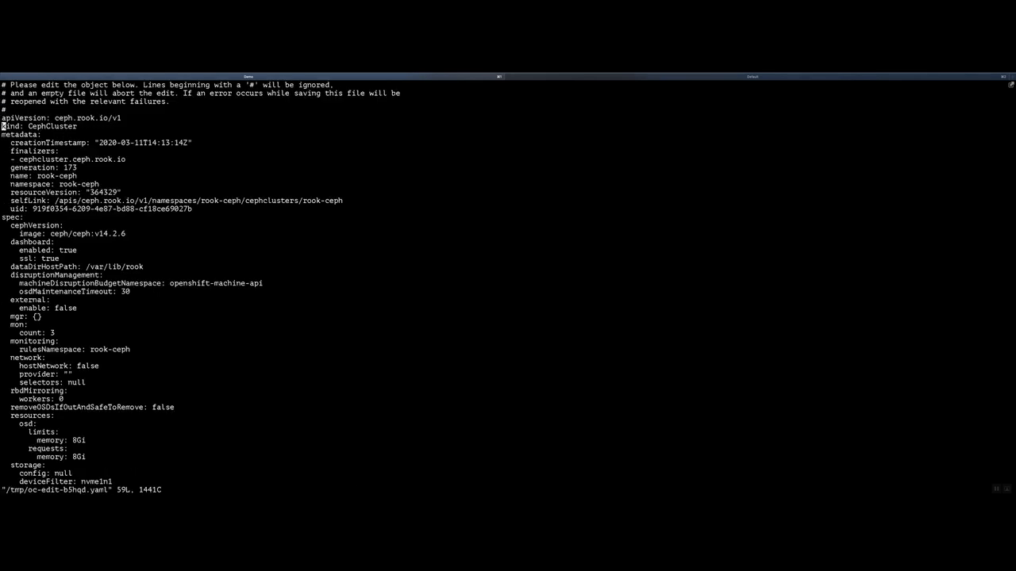
{"action": "scroll", "scroll_direction": "down", "scroll_amount": 3}
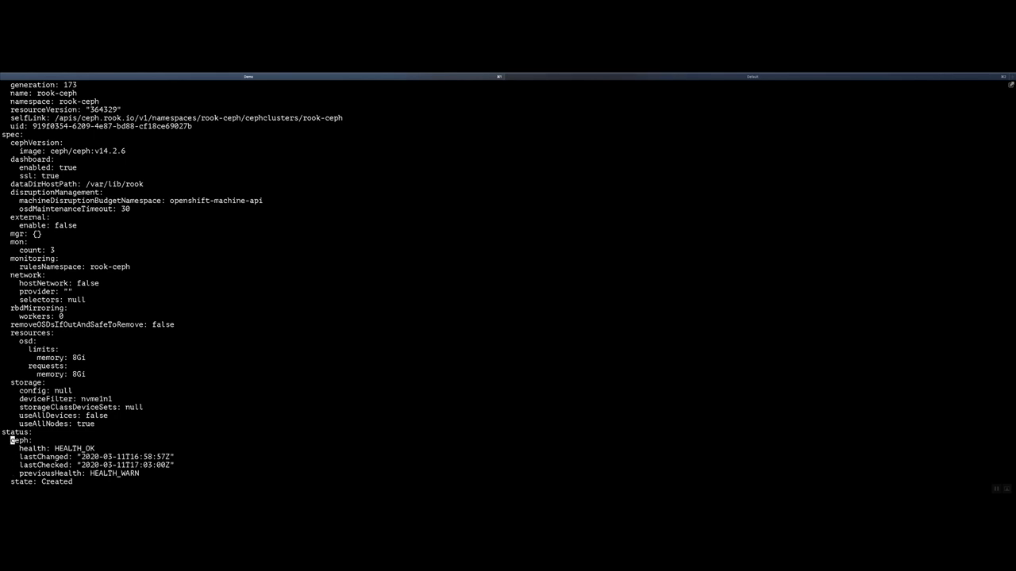